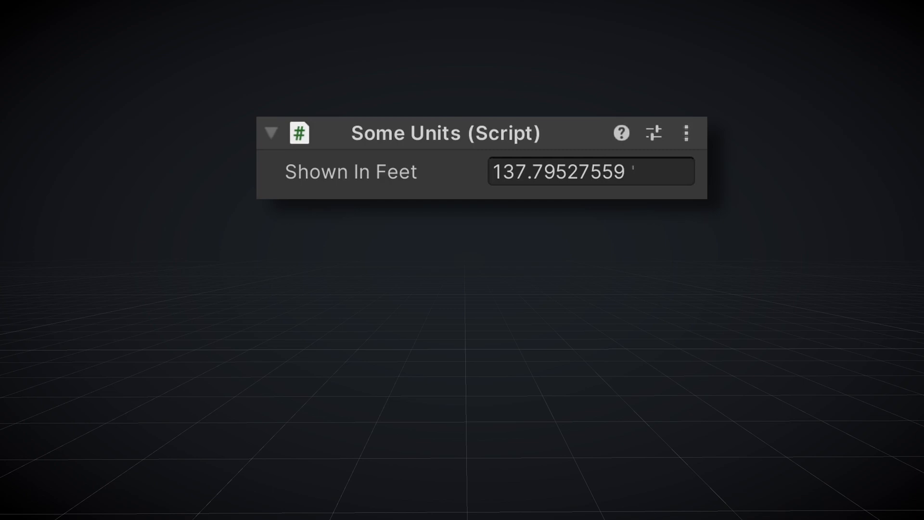
# Change the Shown In Feet value's display unit to Nautical Mile via the Change Unit menu.
pyautogui.rightClick(365, 171)
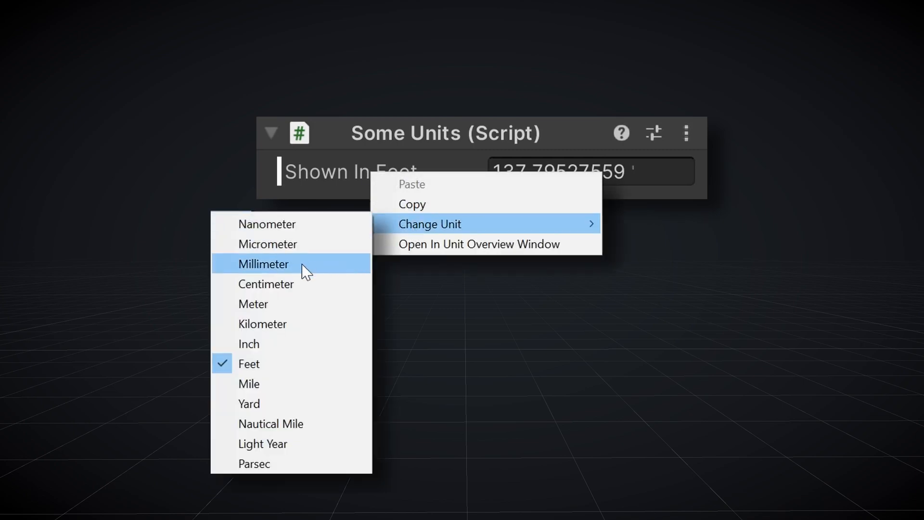
pyautogui.moveTo(323, 433)
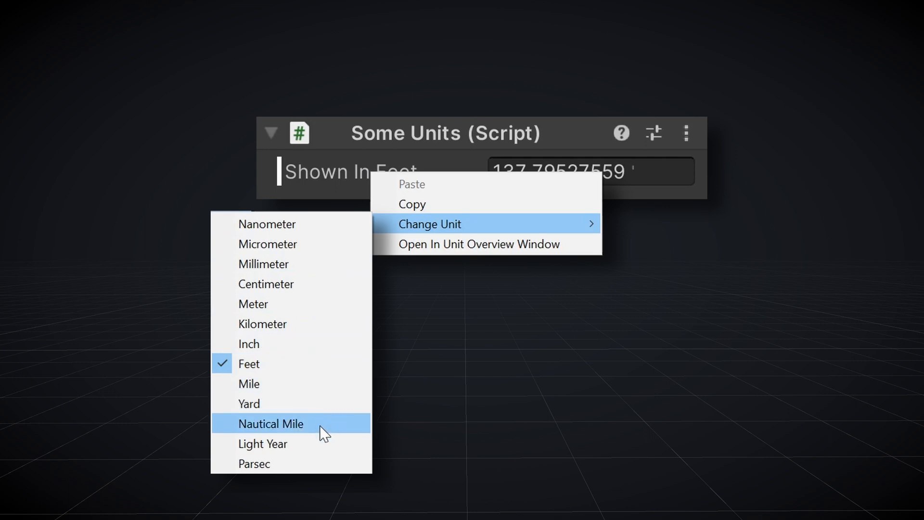
pyautogui.click(270, 423)
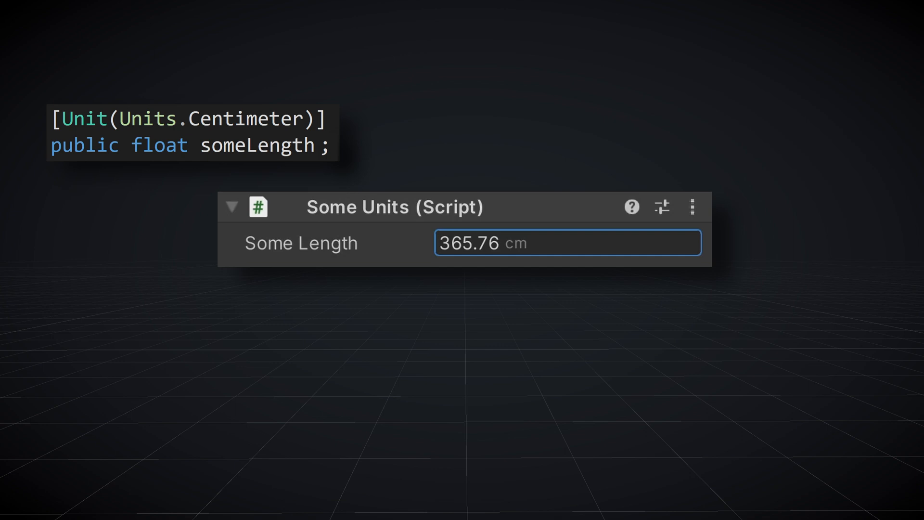
pyautogui.moveTo(560, 244)
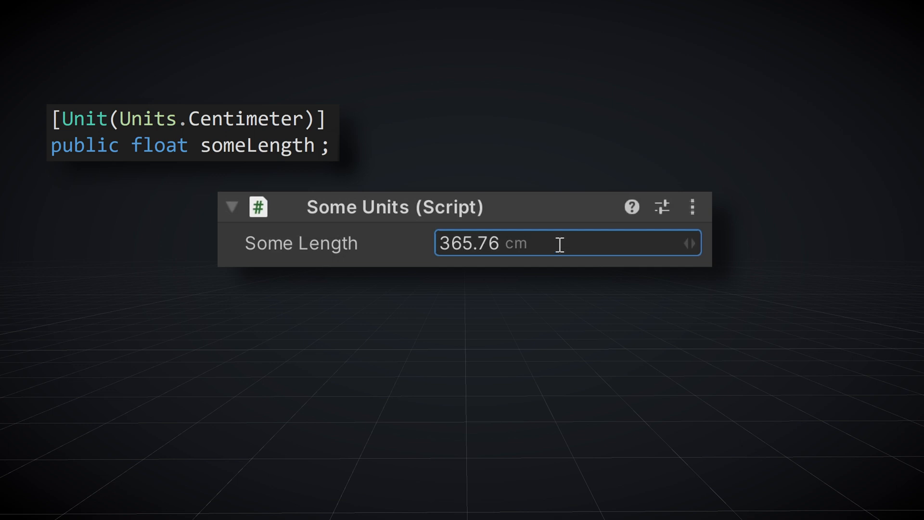
# Enter '12 Feet' into Some Length so Odin stores it as 365.76 cm.
pyautogui.write('12 F')
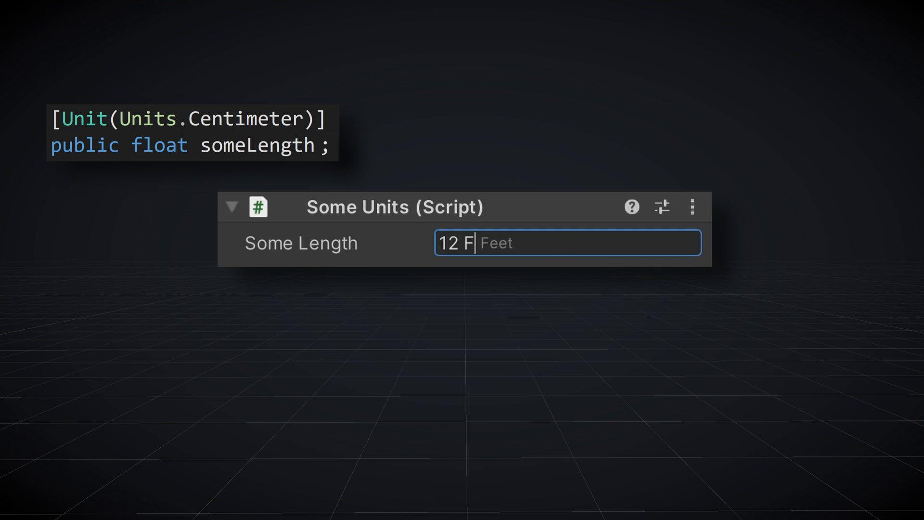
pyautogui.write('eet')
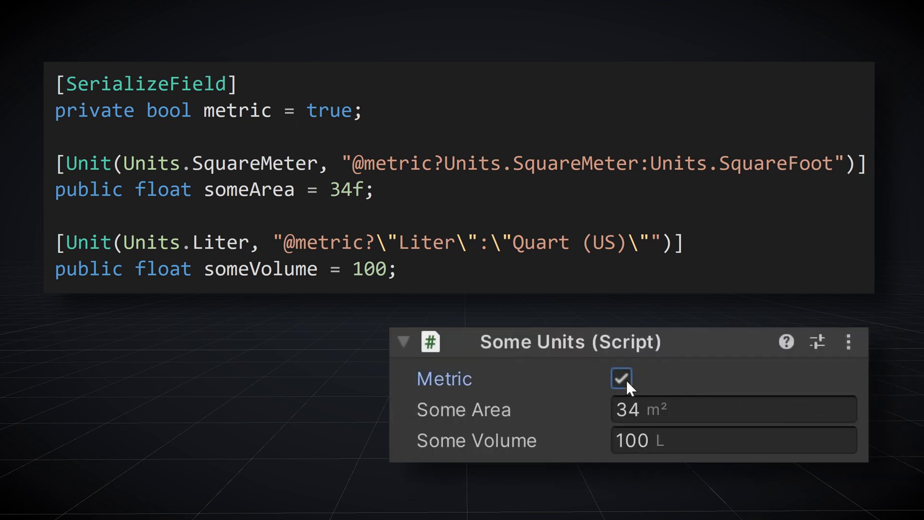
# Toggle Metric off to show 34 m² and 100 L in ft² and qt (US), then back on.
pyautogui.click(621, 378)
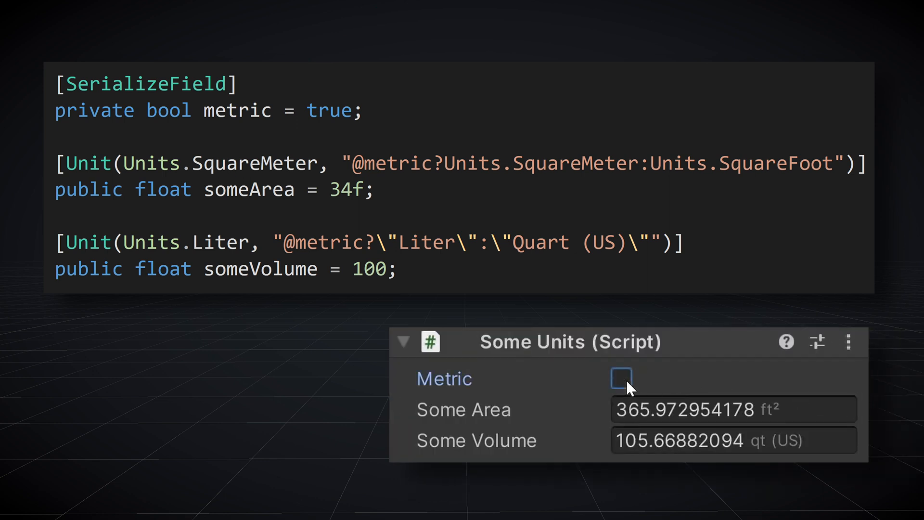
pyautogui.click(620, 378)
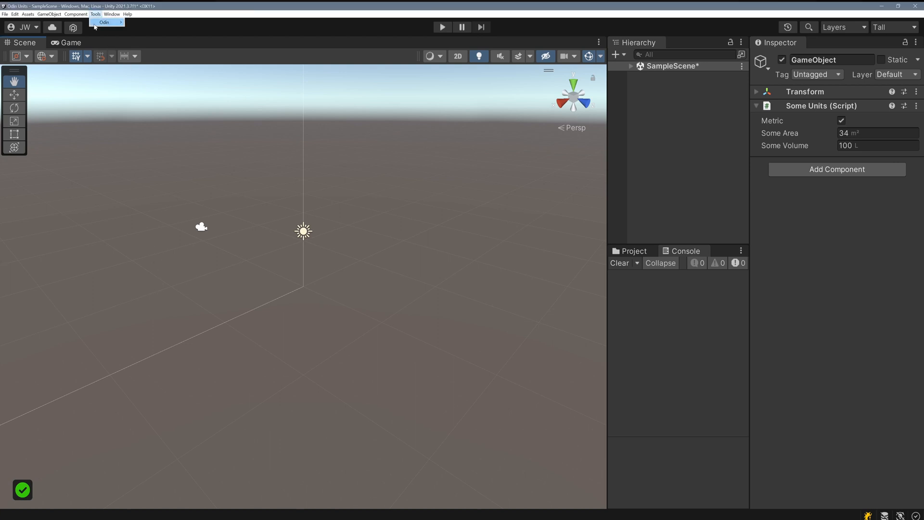
# In the Unit Overview window, view Energy then Distance conversions and enter 10 Odin units.
pyautogui.click(105, 22)
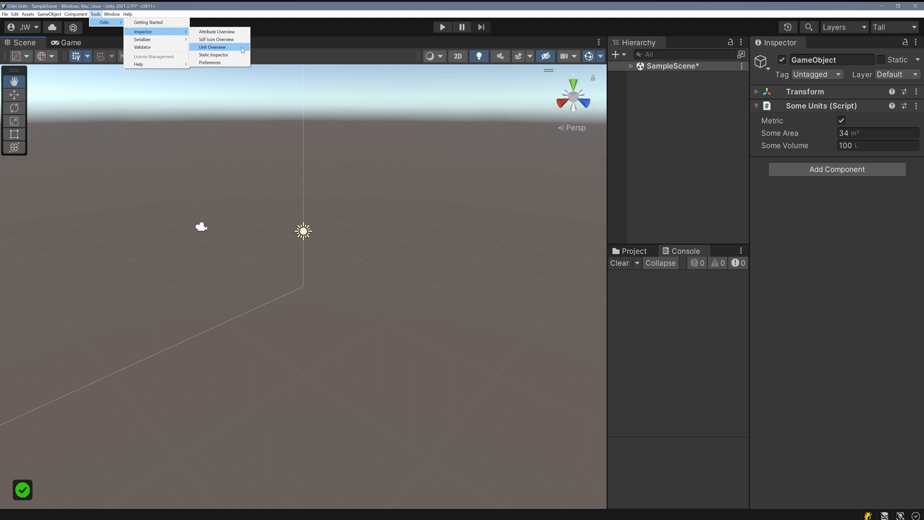
pyautogui.click(213, 47)
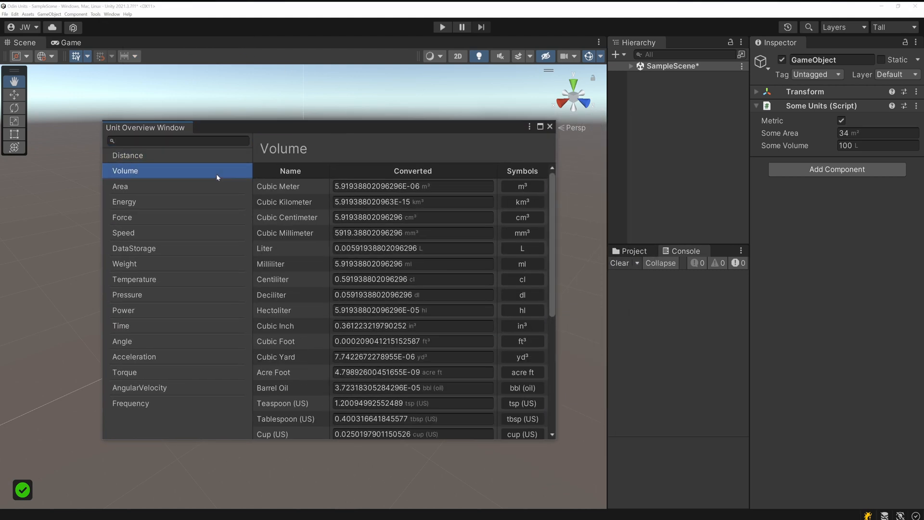
pyautogui.click(124, 202)
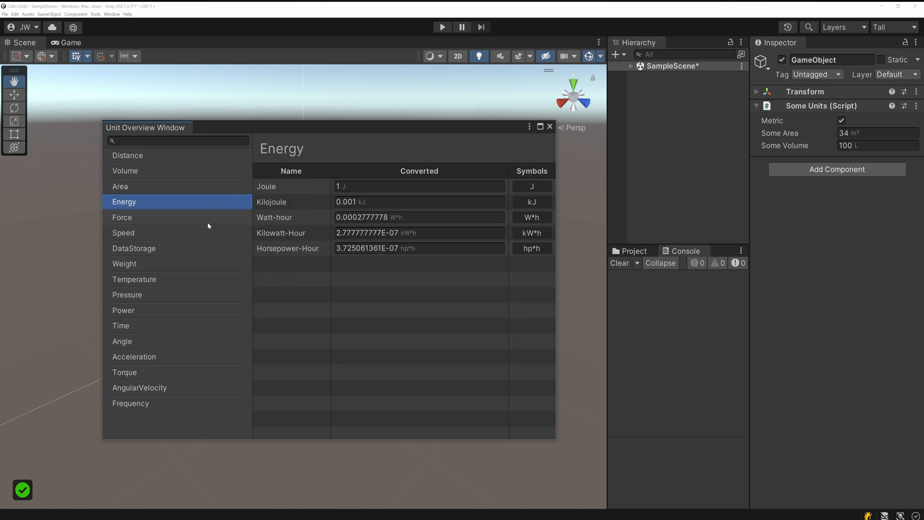
pyautogui.click(128, 155)
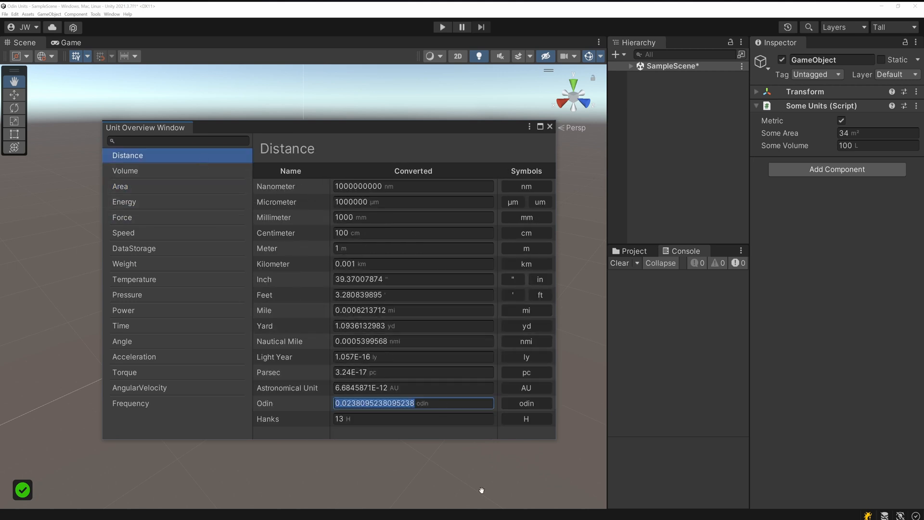
pyautogui.write('100')
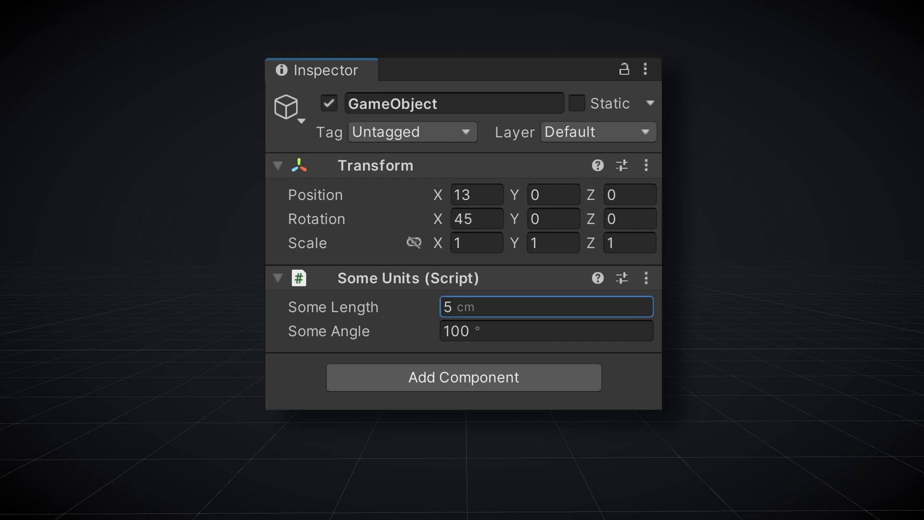
pyautogui.doubleClick(449, 306)
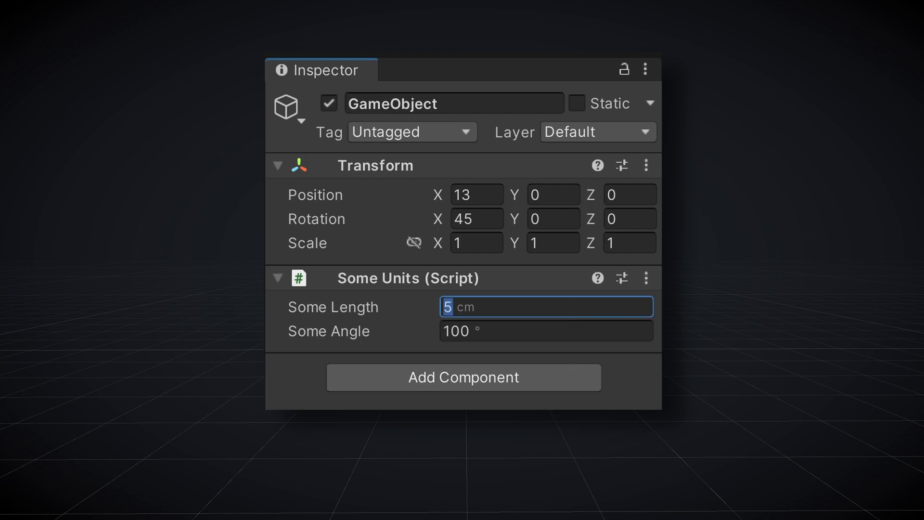
pyautogui.write('@Mathf.PI')
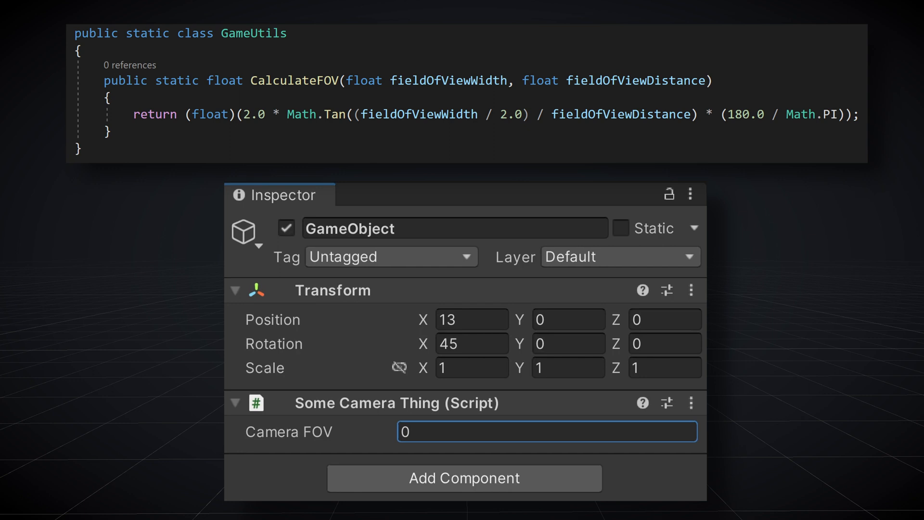
pyautogui.write('@Gam')
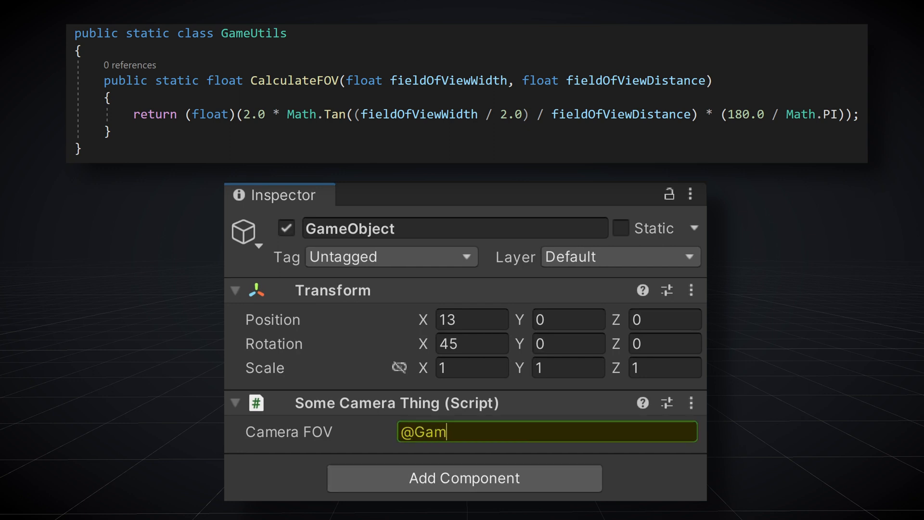
pyautogui.write('eUtils.CalculateFO')
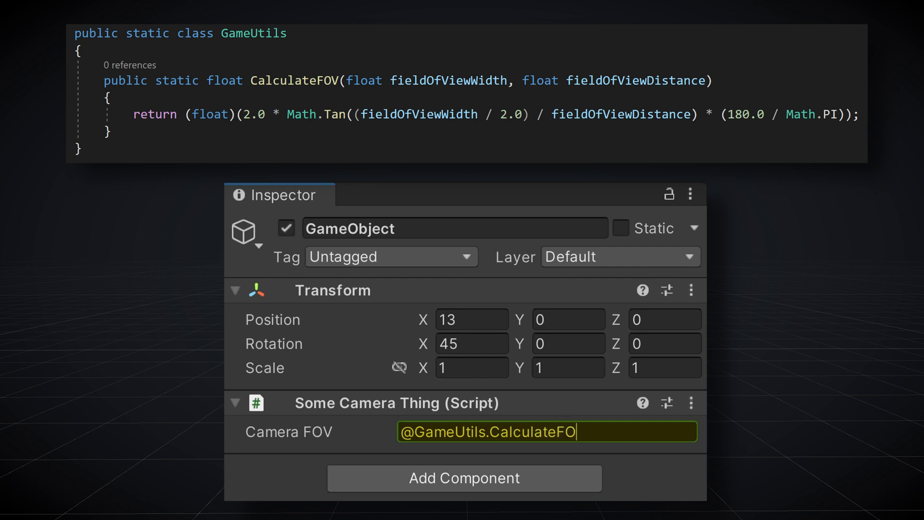
pyautogui.write('V(10f,20f)')
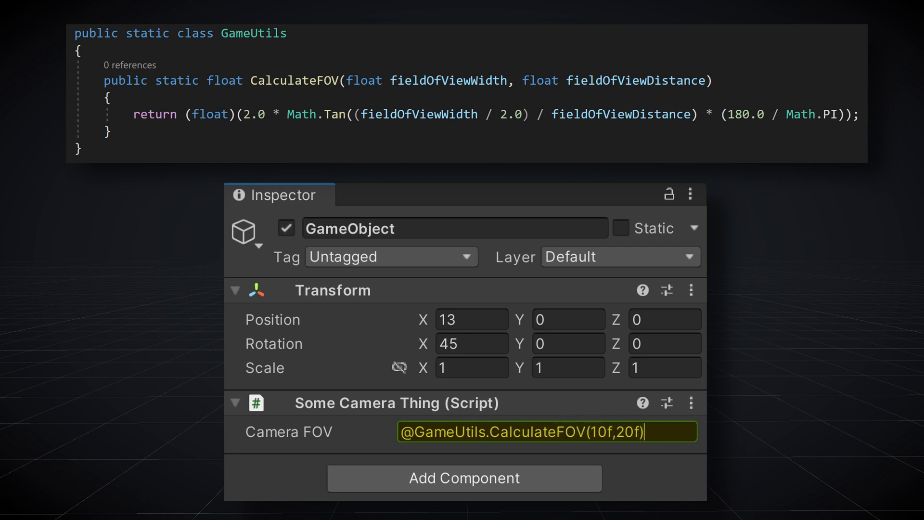
pyautogui.press('Return')
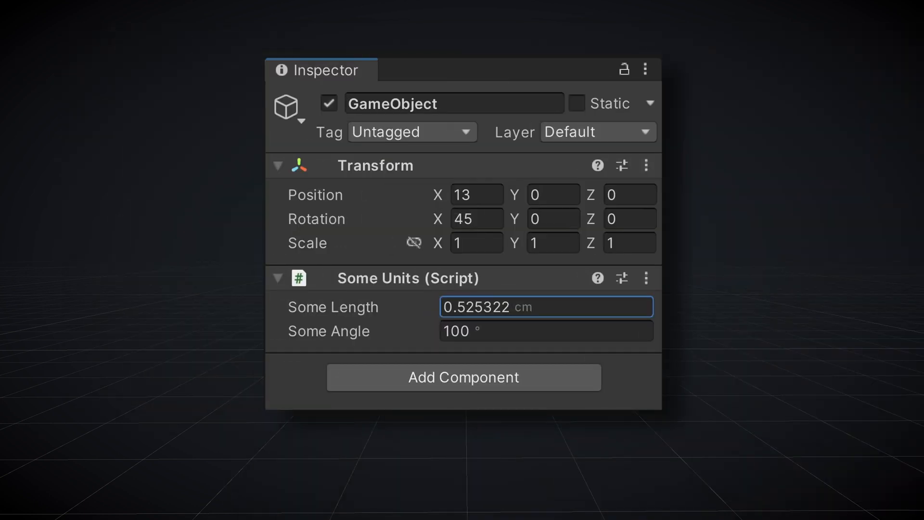
pyautogui.write('transform.rotation.eulerAngles.x)')
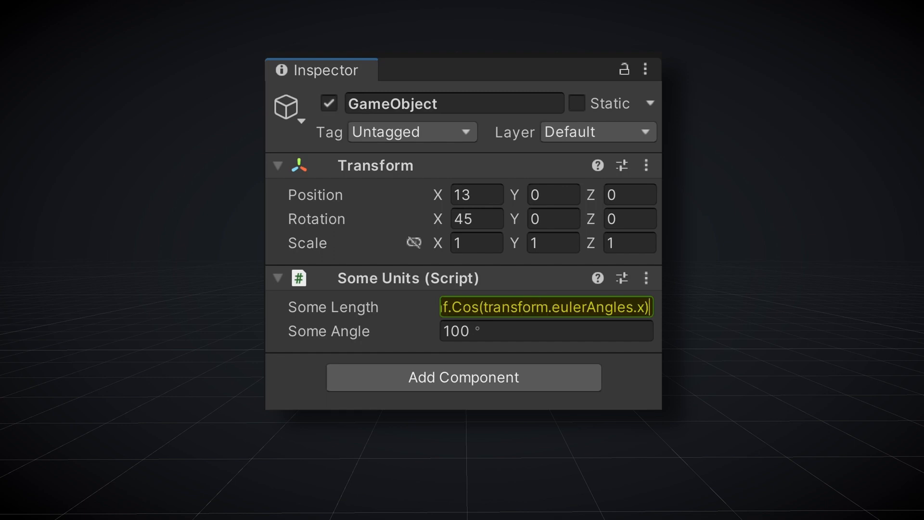
pyautogui.write('@transform.position.x')
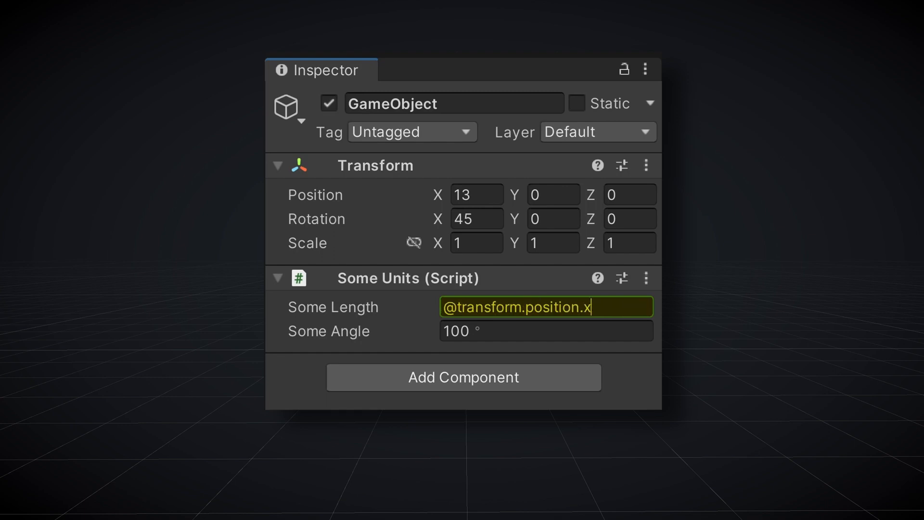
pyautogui.write('@Mathf.Pl')
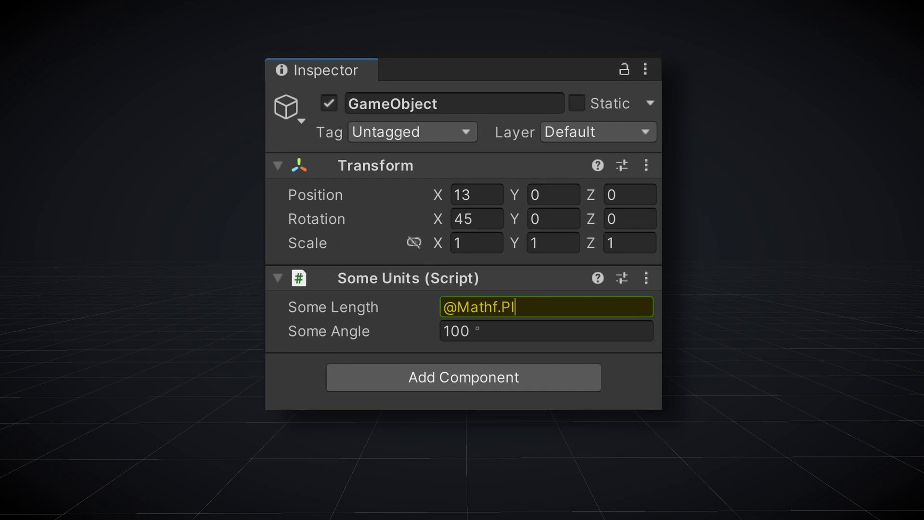
pyautogui.press('BackSpace')
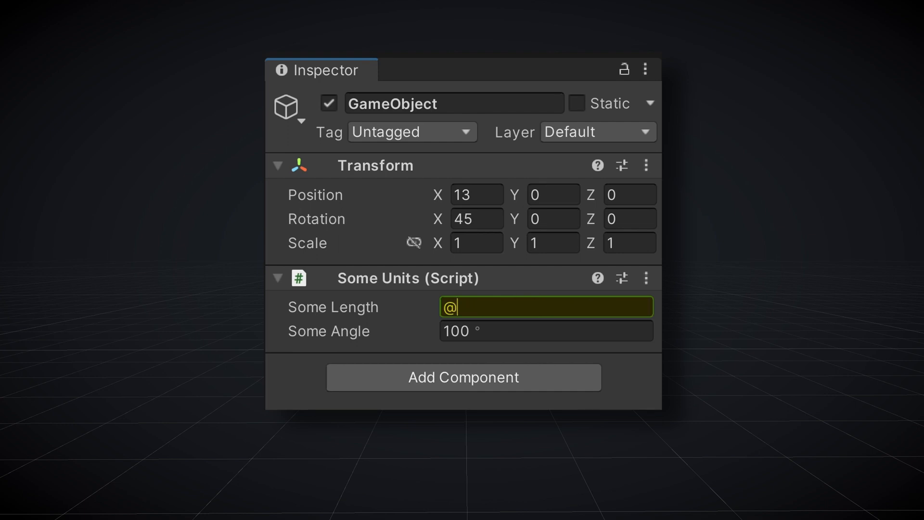